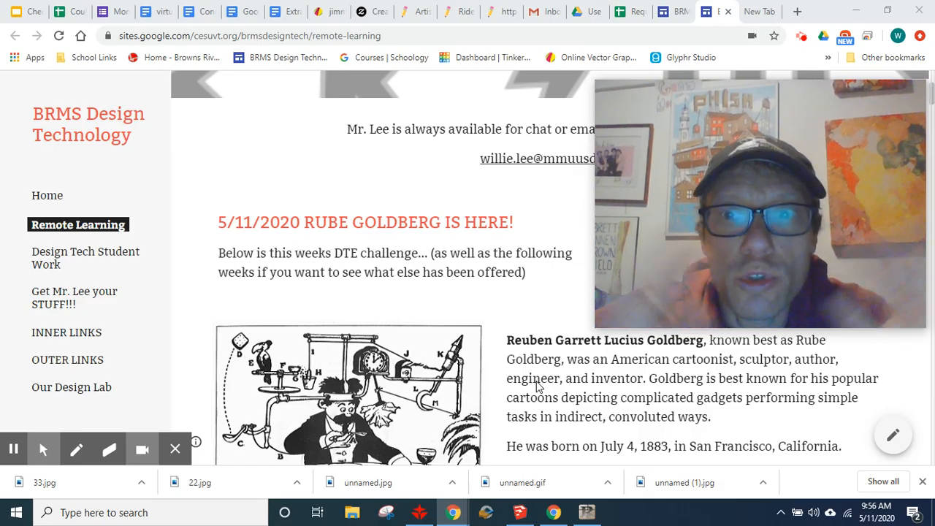
mouse_move(484, 388)
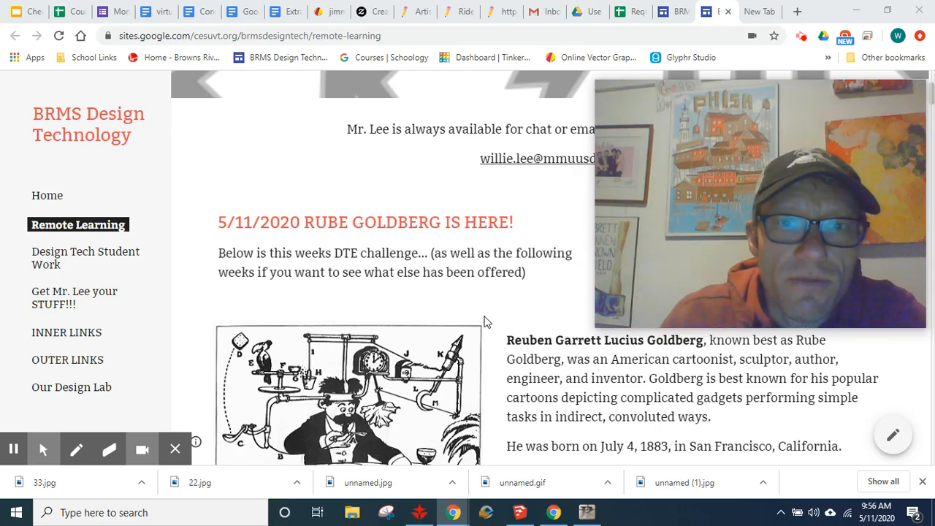
scroll("down", 3)
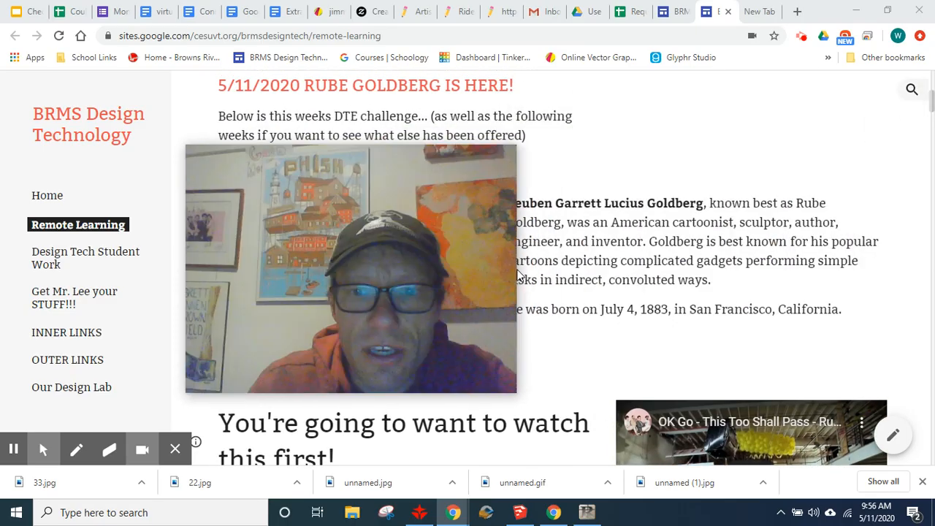
scroll("down", 3)
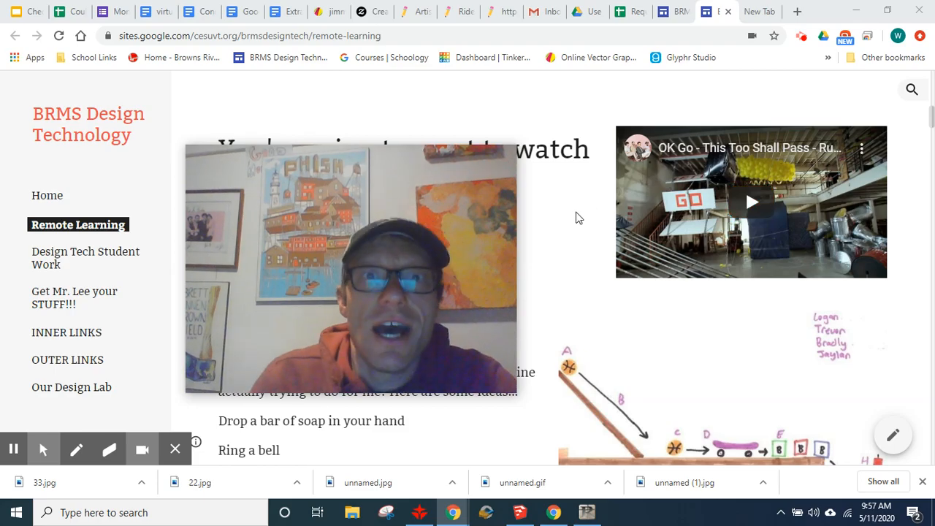
scroll("down", 3)
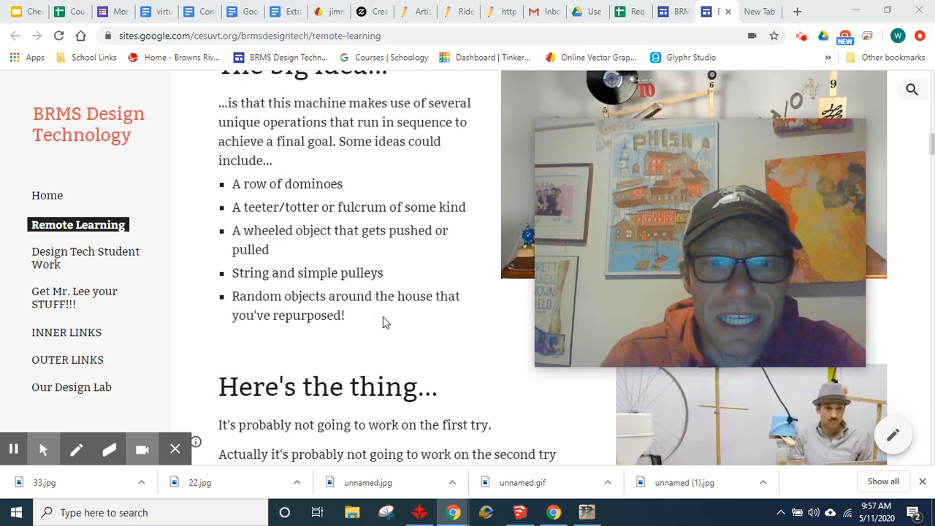
scroll("down", 3)
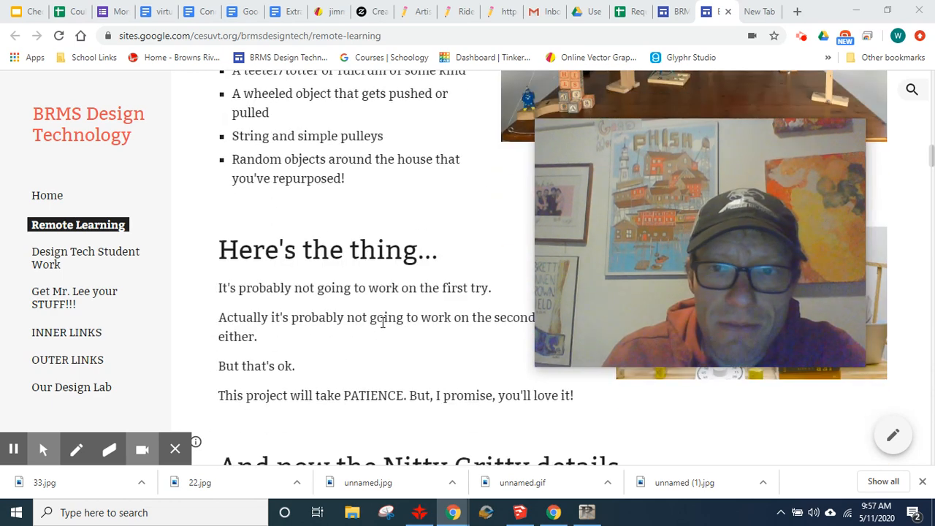
scroll("down", 3)
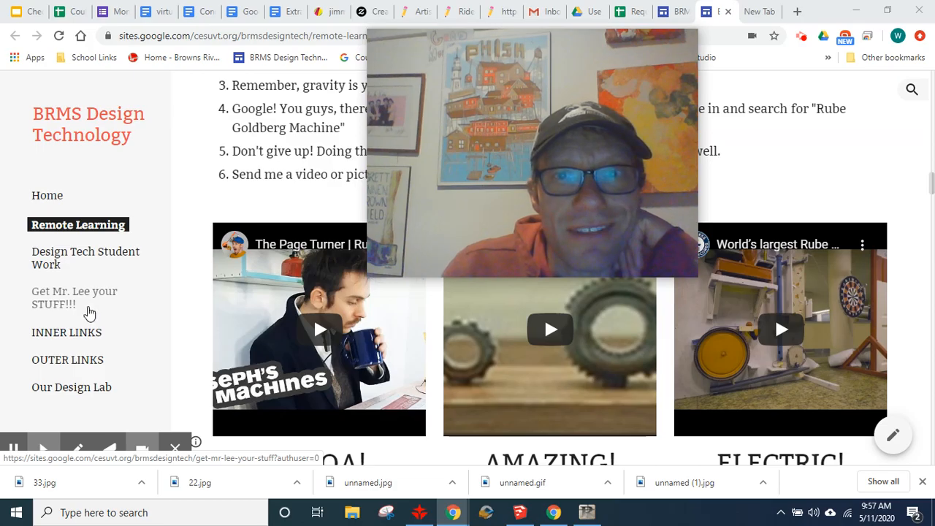
mouse_move(140, 309)
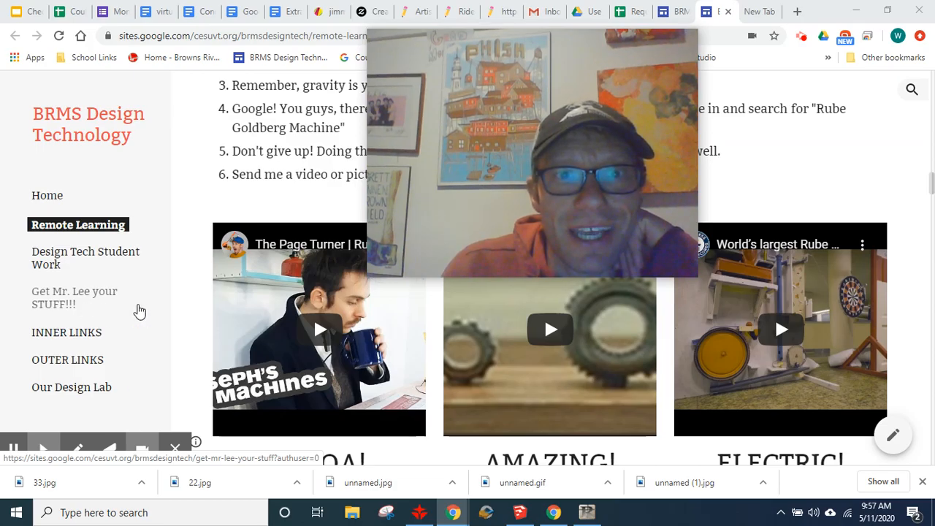